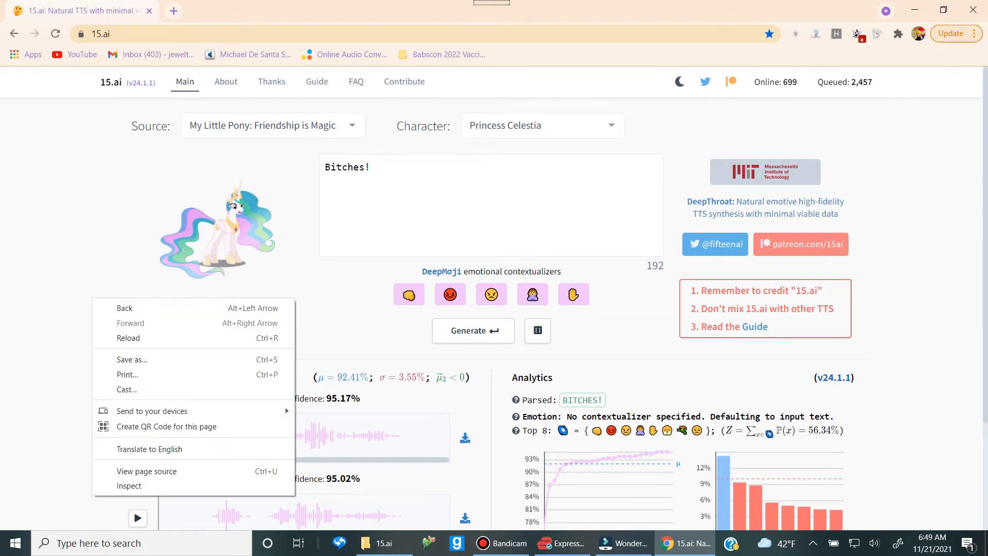
- Save the whole page as an offline webpage, replacing the previously saved copy
{"action": "left_click", "coordinate": [132, 359]}
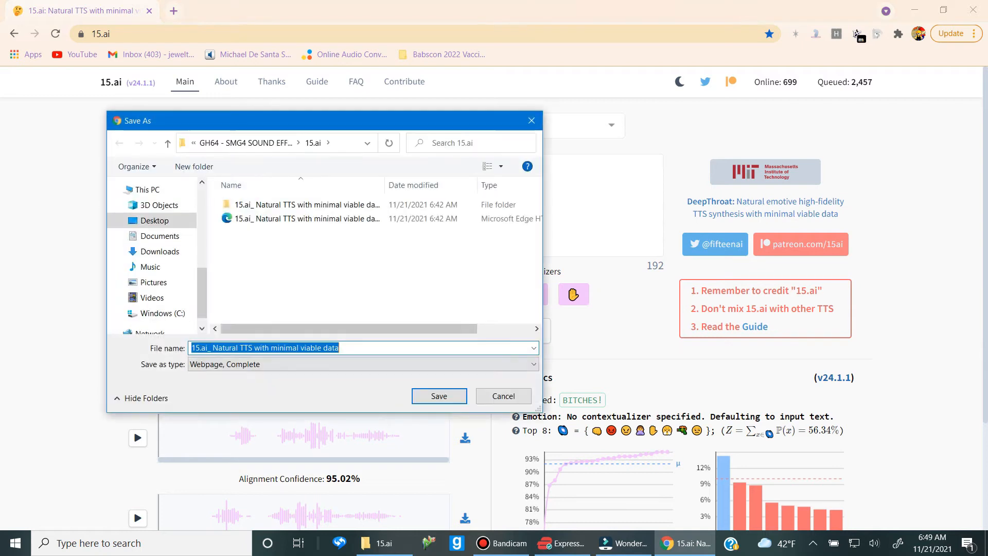
{"action": "left_click", "coordinate": [438, 395]}
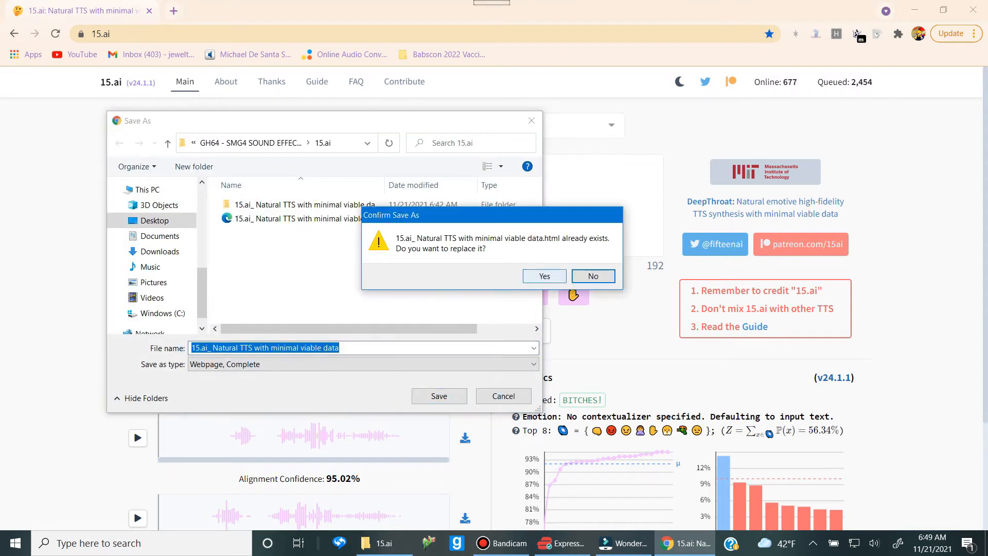
{"action": "left_click", "coordinate": [544, 276]}
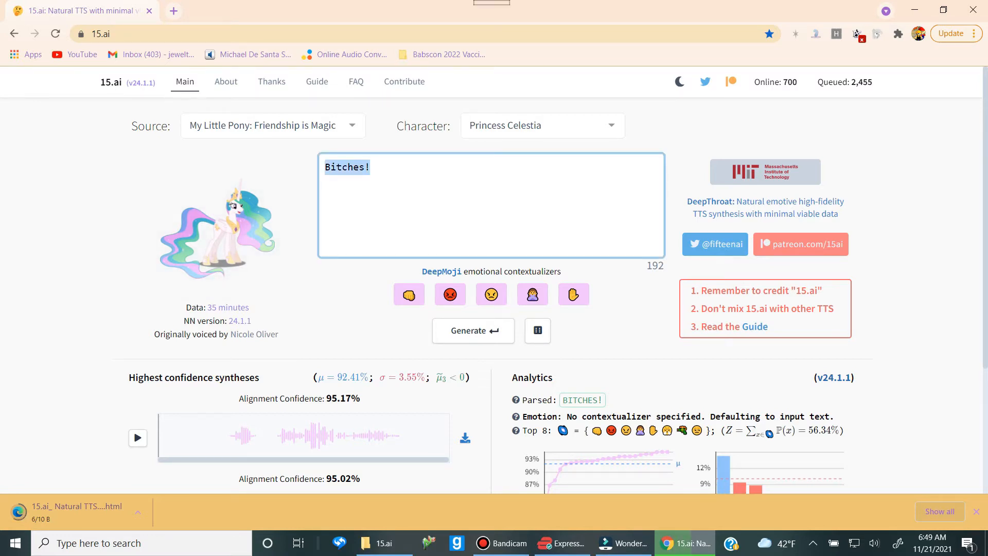
- Begin a new line 'You fuck' in the text box before the saved page launches the Rick Astley video
{"action": "type", "text": "You fuck"}
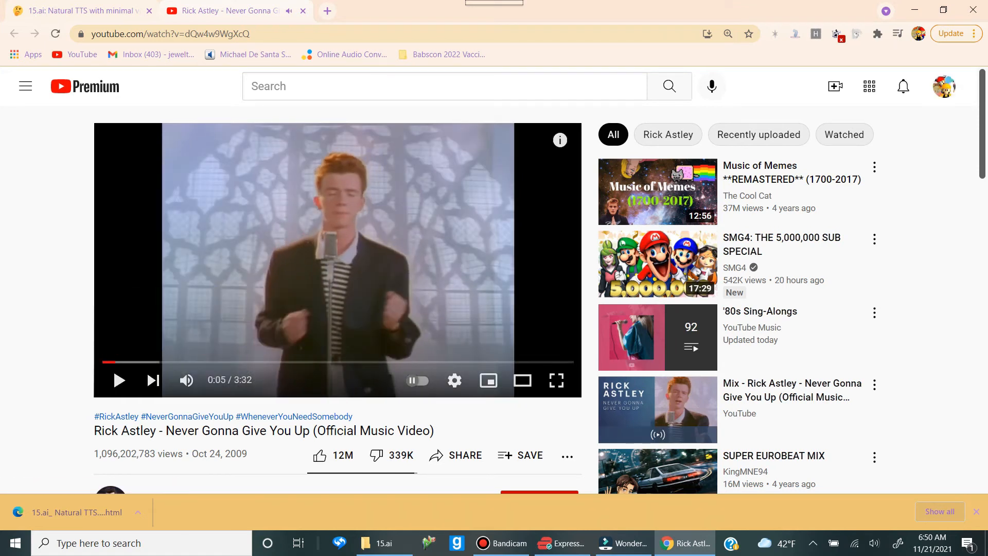
- Bring up File Explorer and the options for the saved HTML file
{"action": "left_click", "coordinate": [78, 10]}
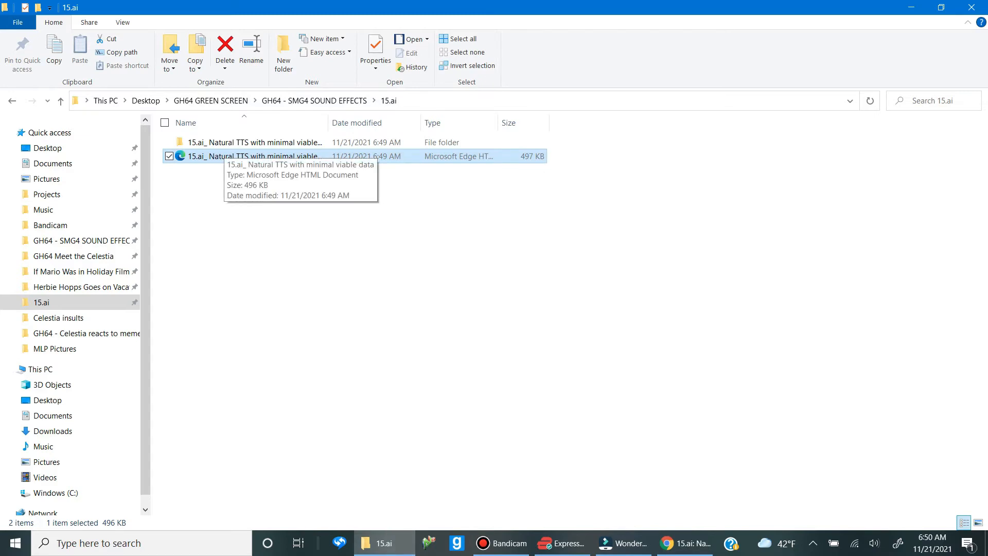
{"action": "right_click", "coordinate": [251, 156]}
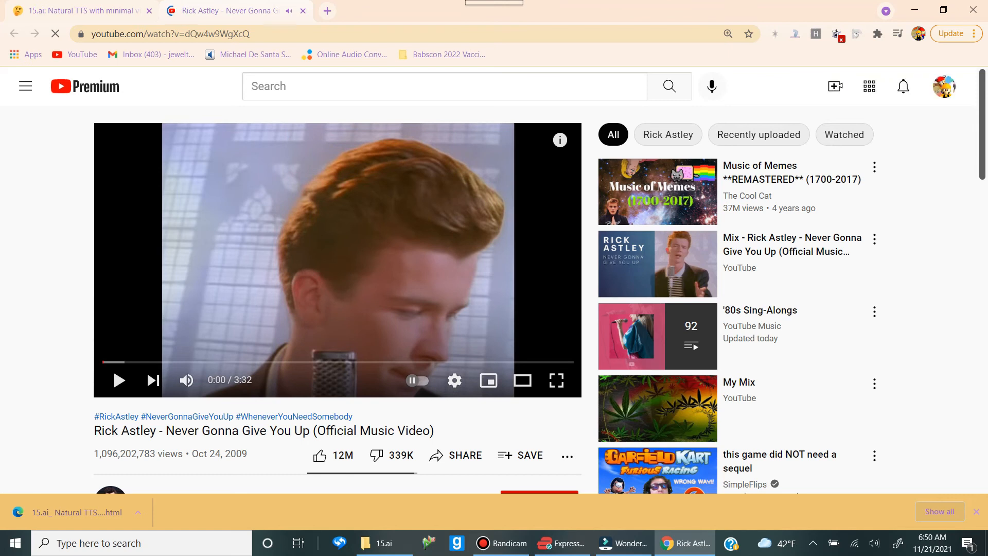
- Return to the 15.ai page and scroll to the generated 'You fucking bitch!' clips
{"action": "left_click", "coordinate": [77, 10]}
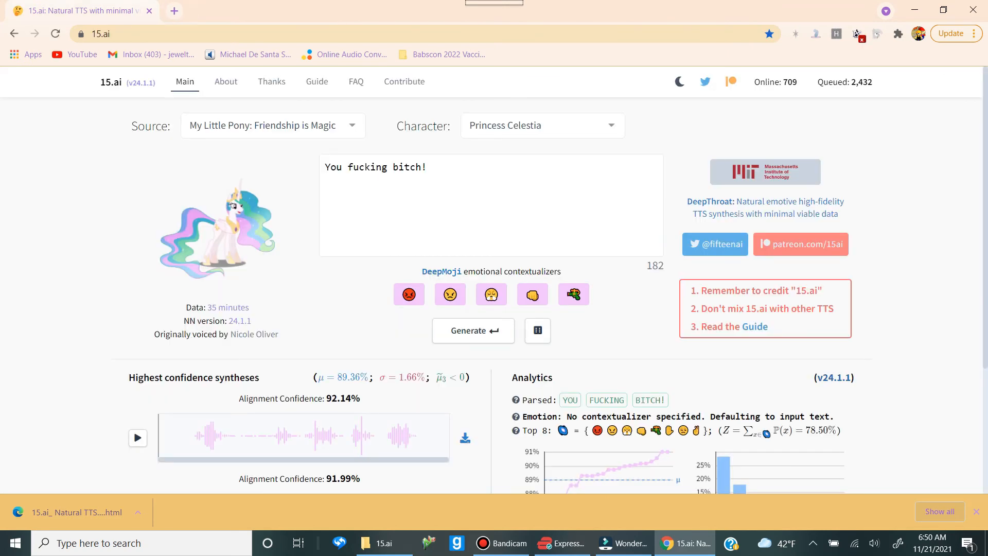
{"action": "scroll", "scroll_direction": "down", "scroll_amount": 3}
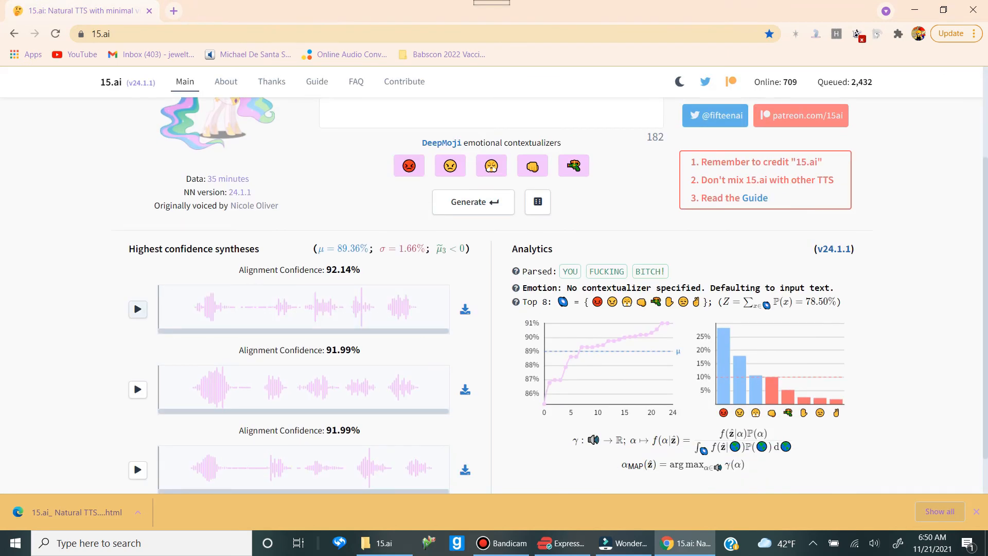